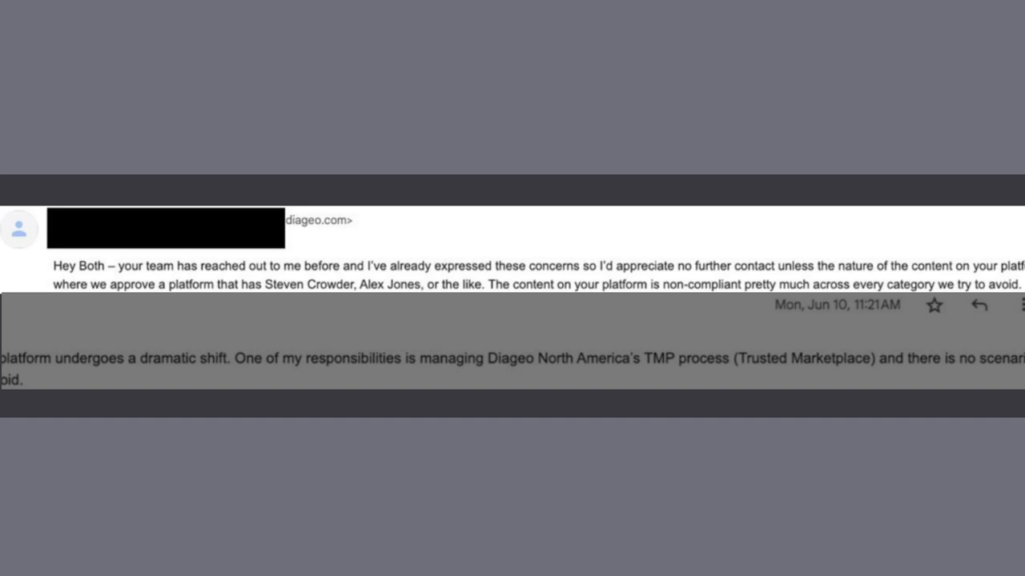
pyautogui.scroll(-3)
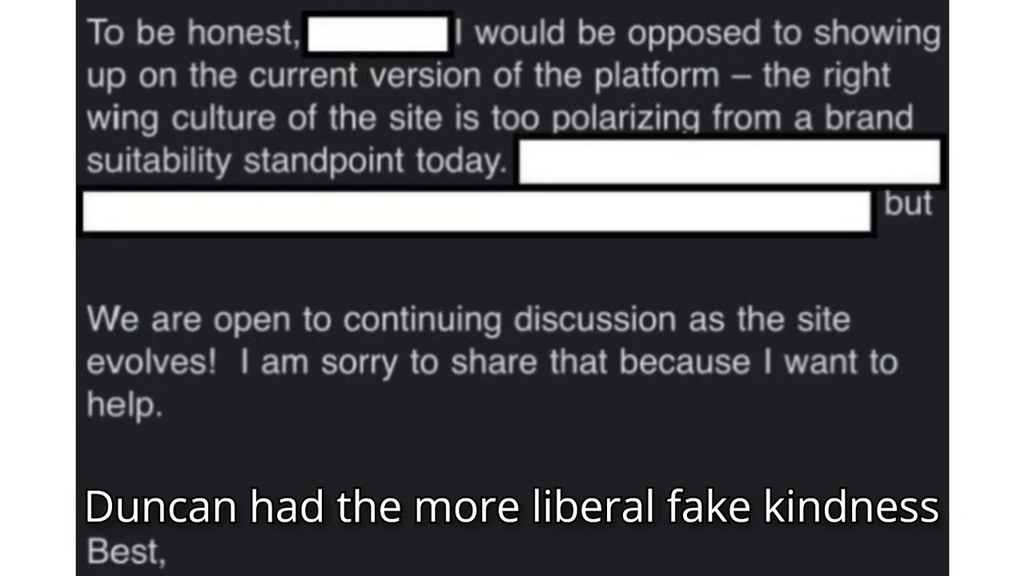